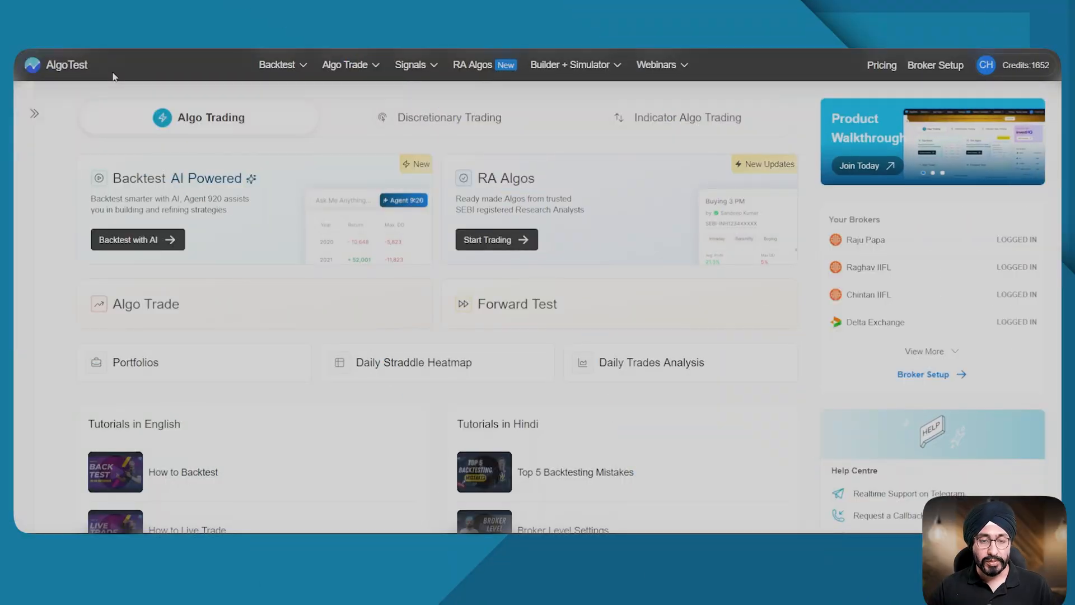
Step: Open the Algo Trade menu to list tools such as Forward Test and Daily Straddle Heatmap
{"action": "left_click", "coordinate": [351, 65]}
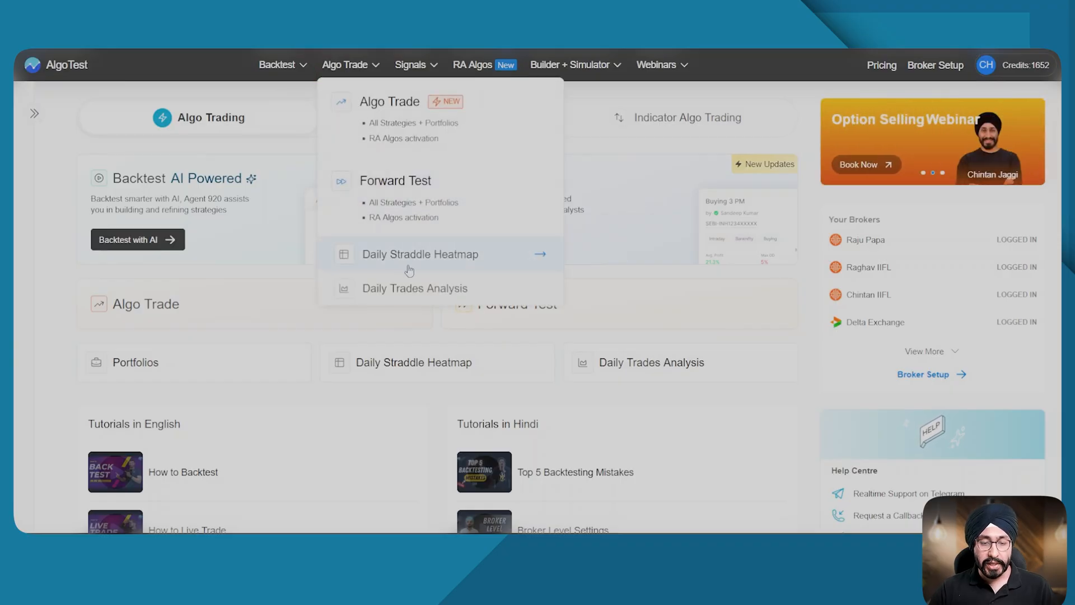
{"action": "mouse_move", "coordinate": [420, 253]}
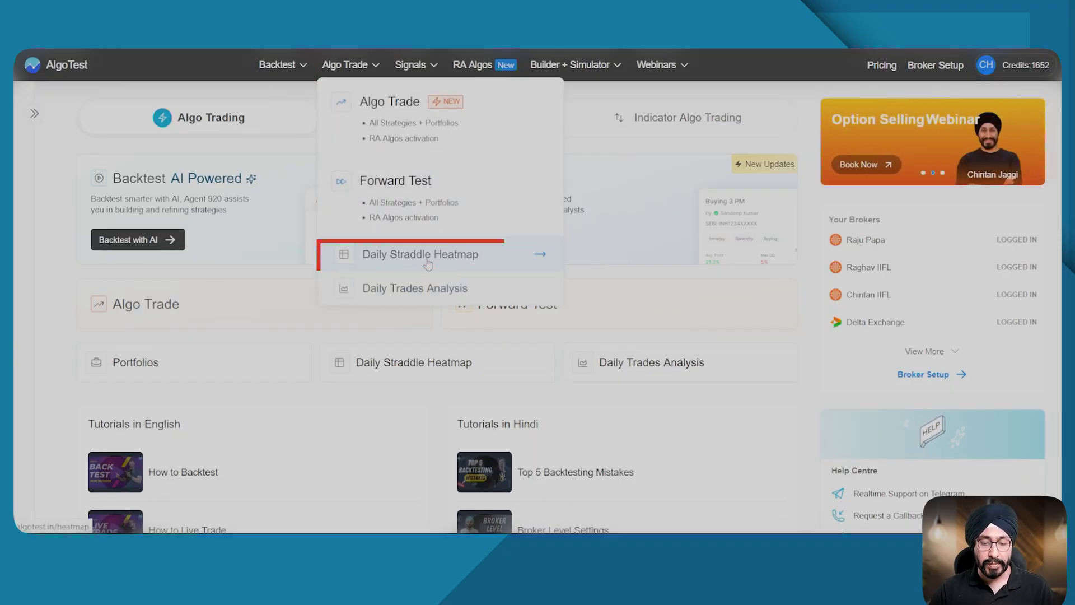
Step: Open the Daily Straddle Heatmap and switch the underlying from Bankex to Sensex
{"action": "left_click", "coordinate": [420, 254]}
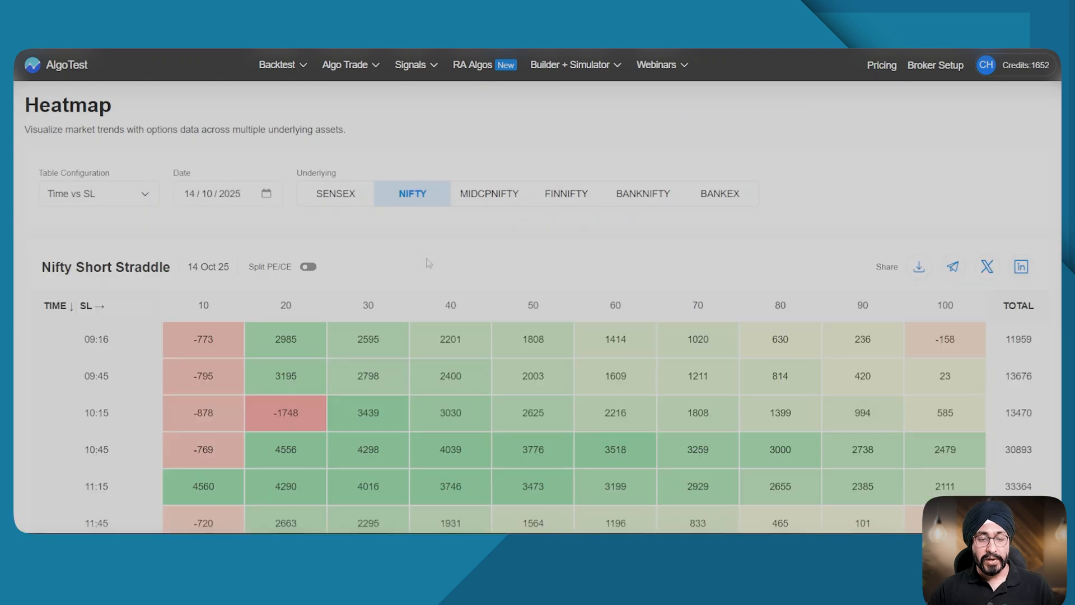
{"action": "mouse_move", "coordinate": [335, 199]}
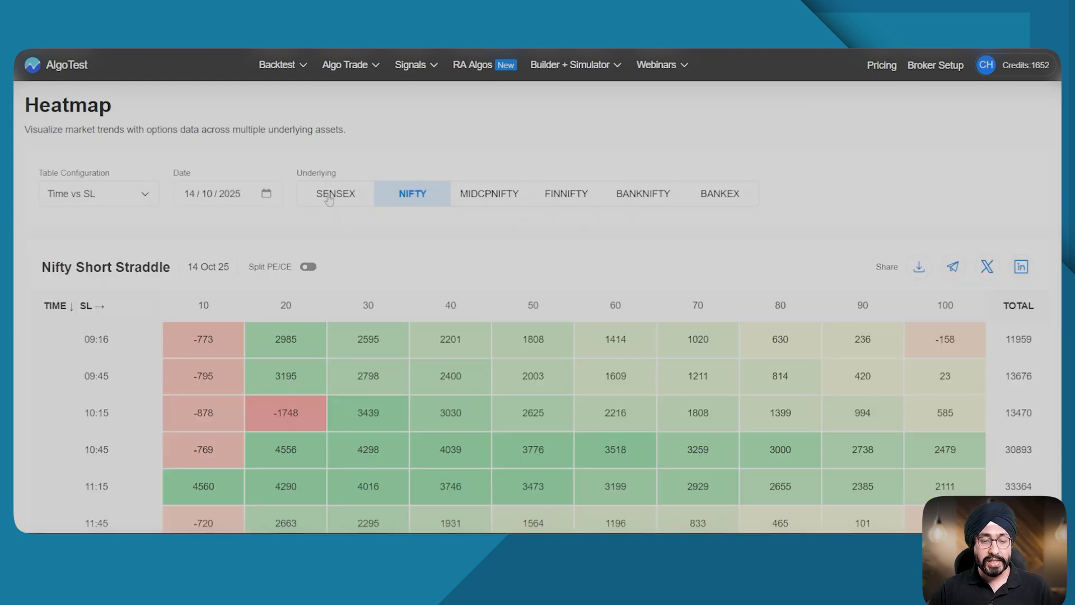
{"action": "left_click", "coordinate": [719, 193]}
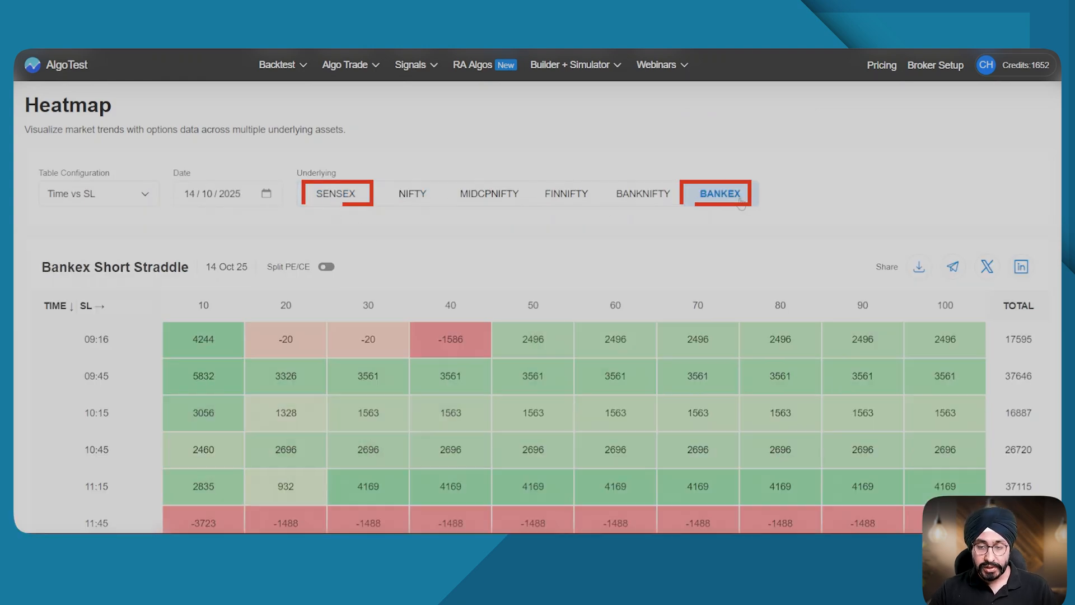
{"action": "left_click", "coordinate": [336, 193]}
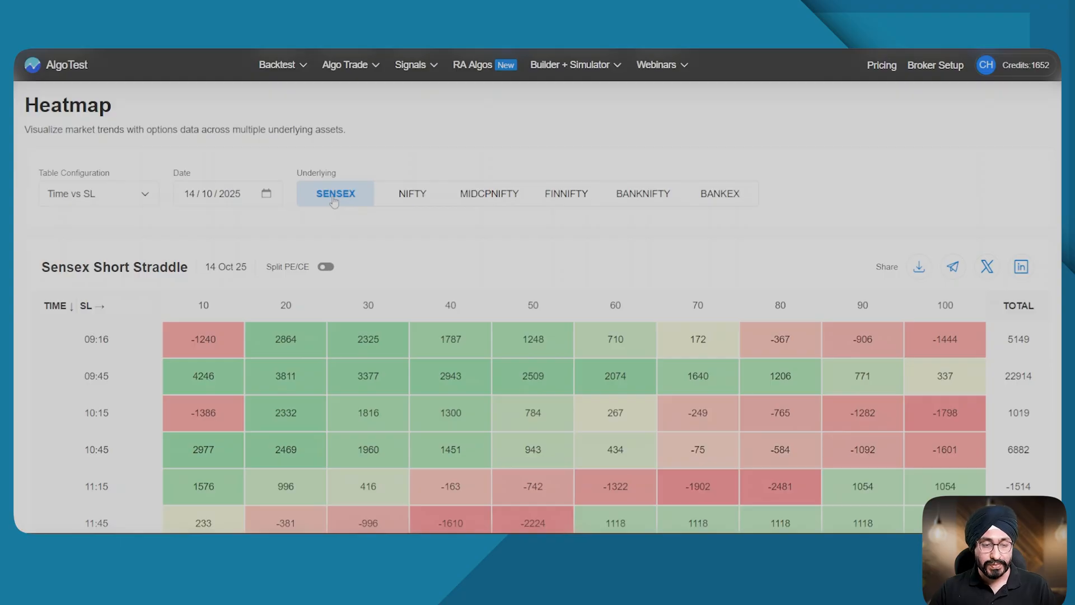
{"action": "scroll", "scroll_direction": "down", "scroll_amount": 3}
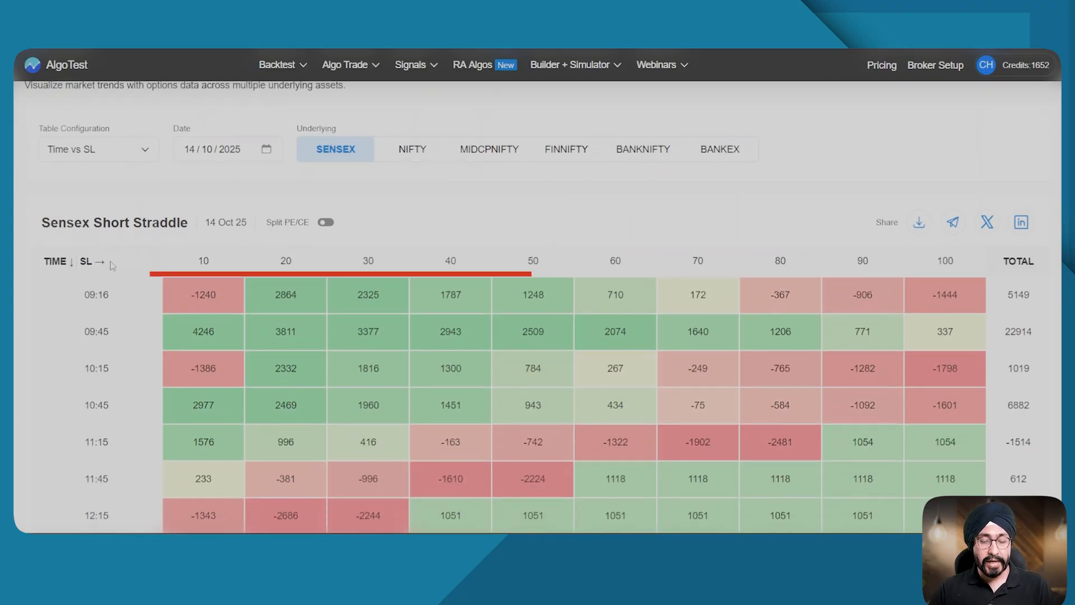
{"action": "mouse_move", "coordinate": [726, 294]}
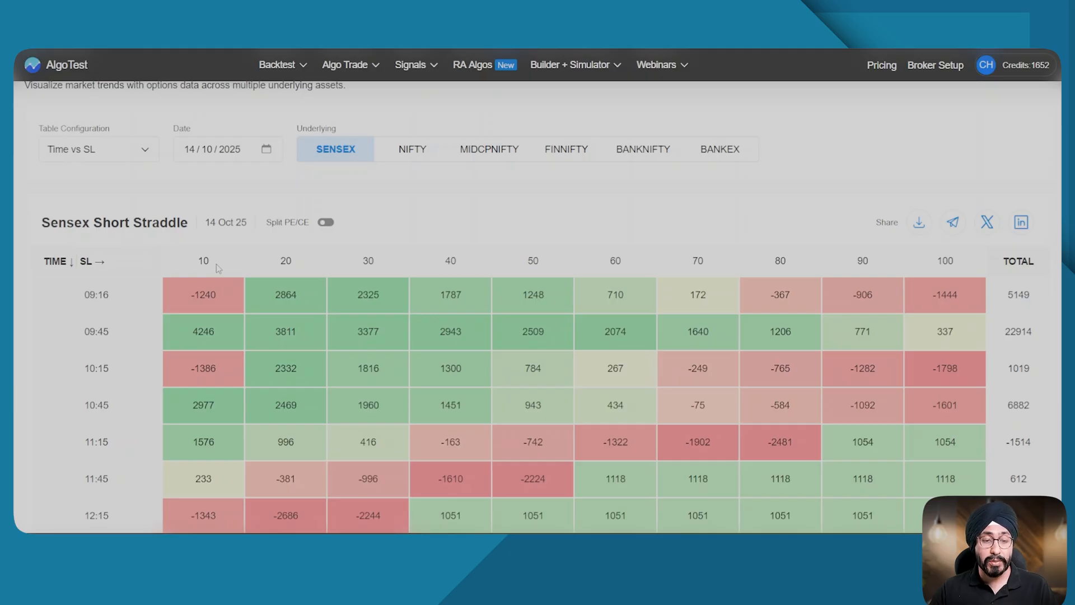
{"action": "mouse_move", "coordinate": [221, 296]}
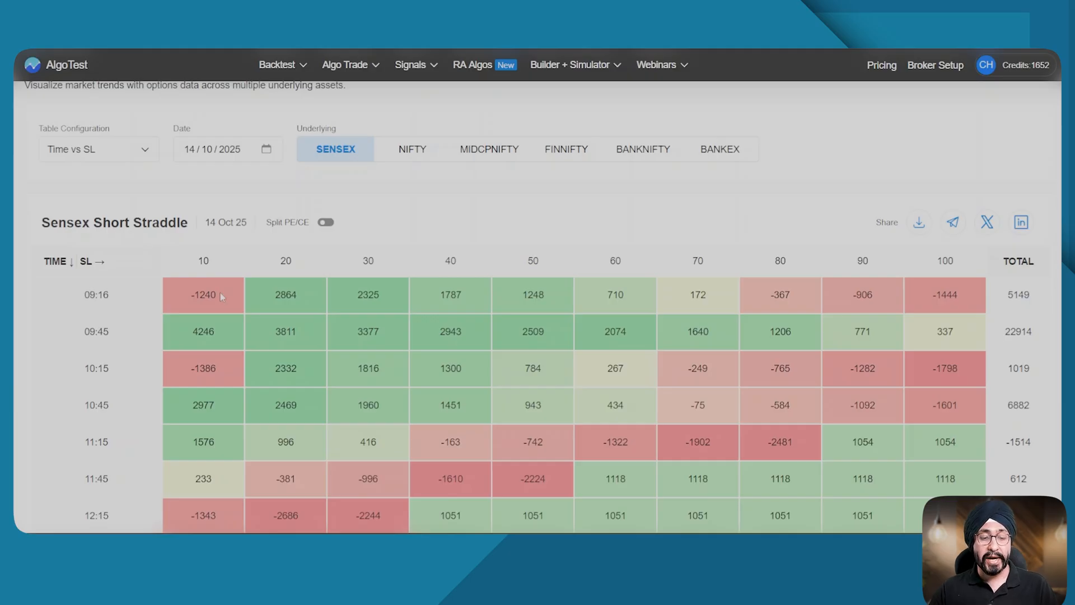
{"action": "mouse_move", "coordinate": [282, 296]}
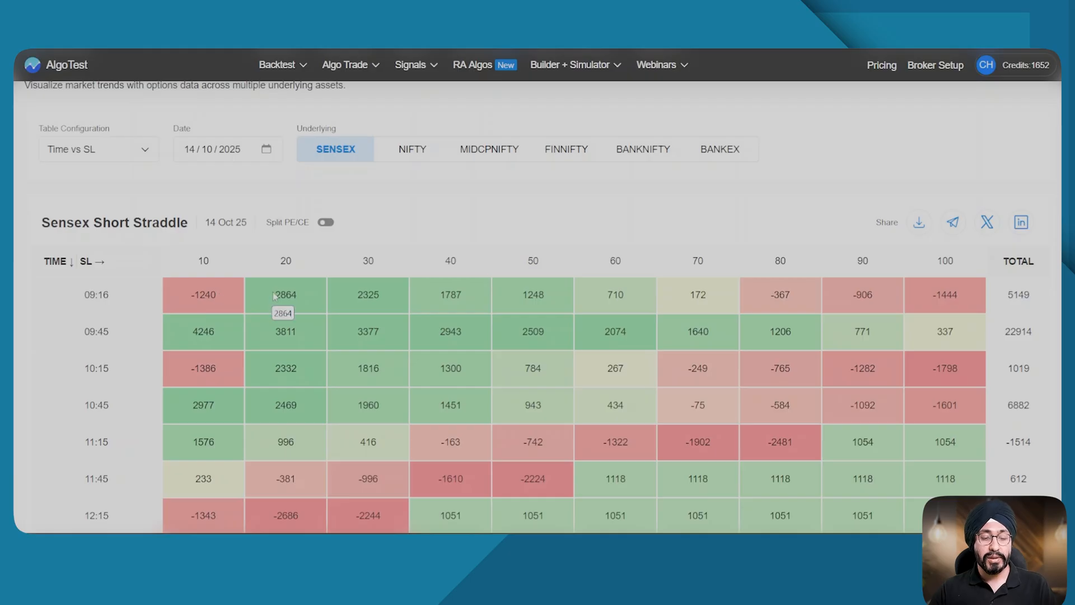
{"action": "left_click", "coordinate": [202, 294]}
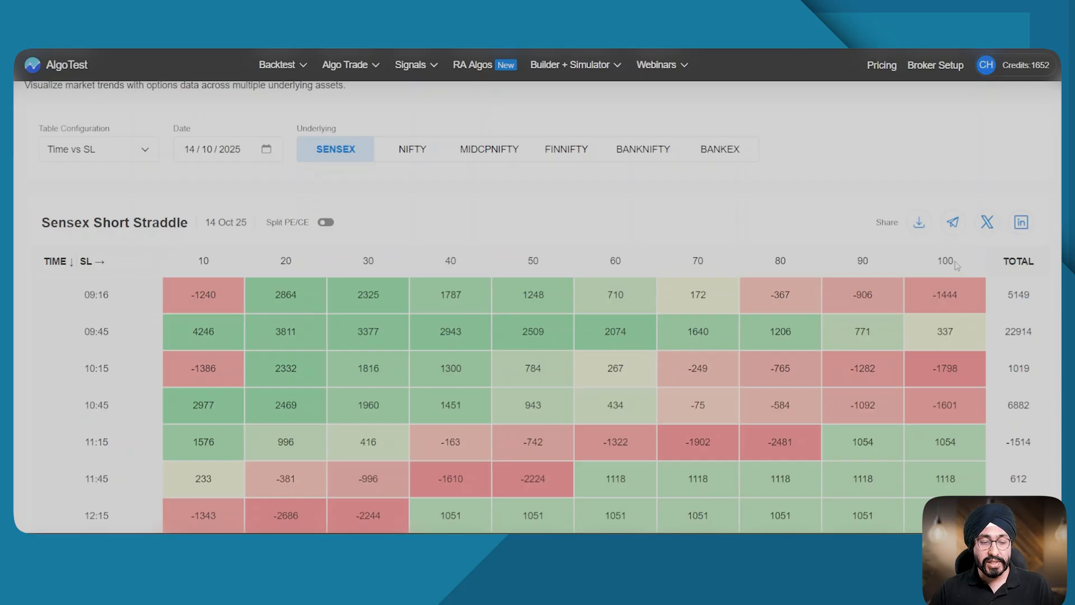
{"action": "scroll", "scroll_direction": "down", "scroll_amount": 3}
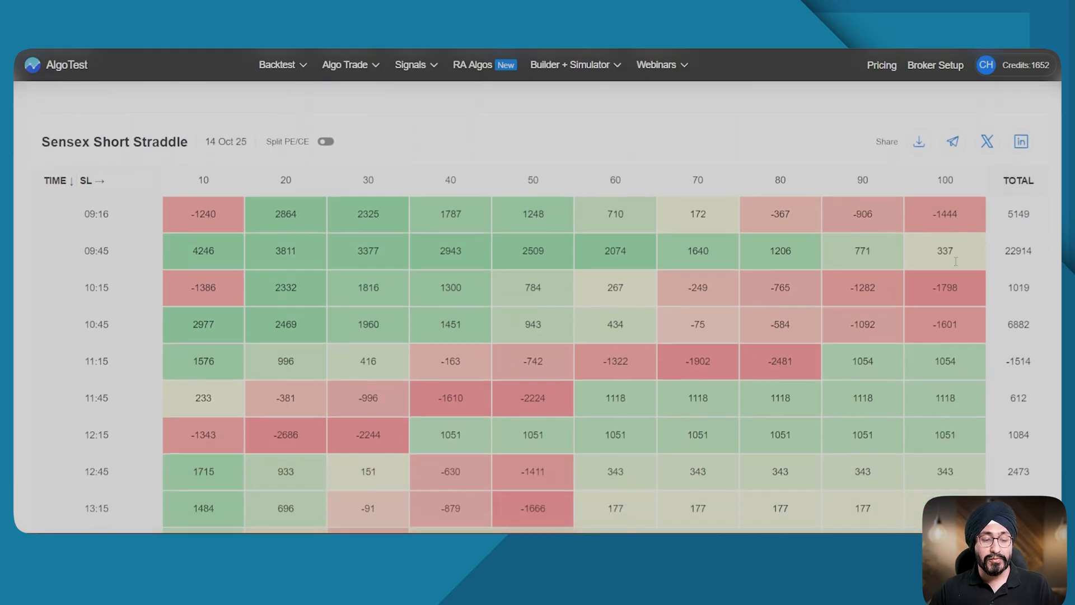
{"action": "scroll", "scroll_direction": "down", "scroll_amount": 3}
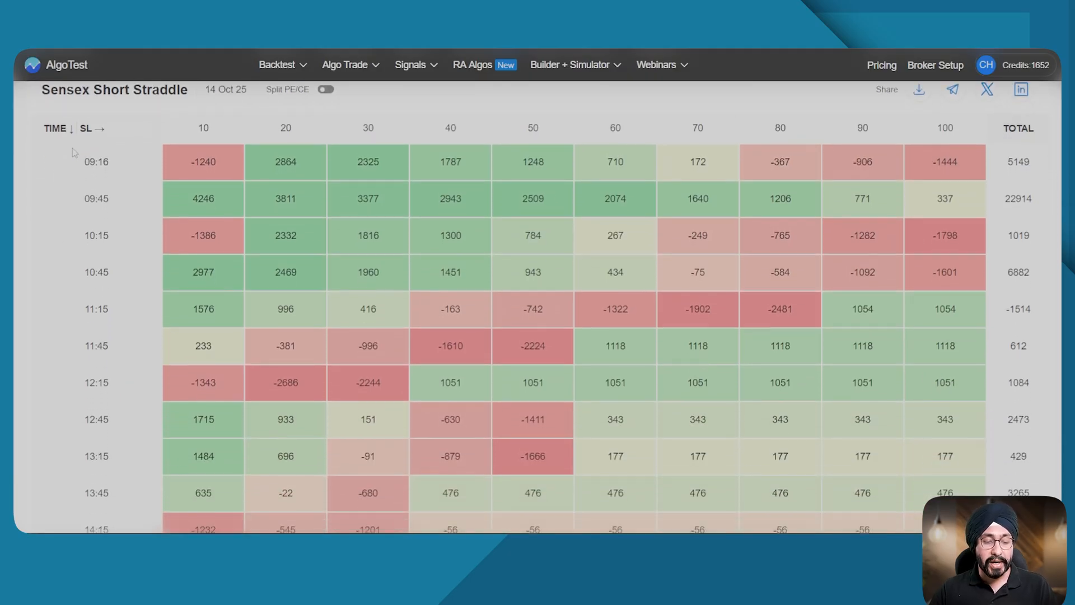
{"action": "scroll", "scroll_direction": "down", "scroll_amount": 3}
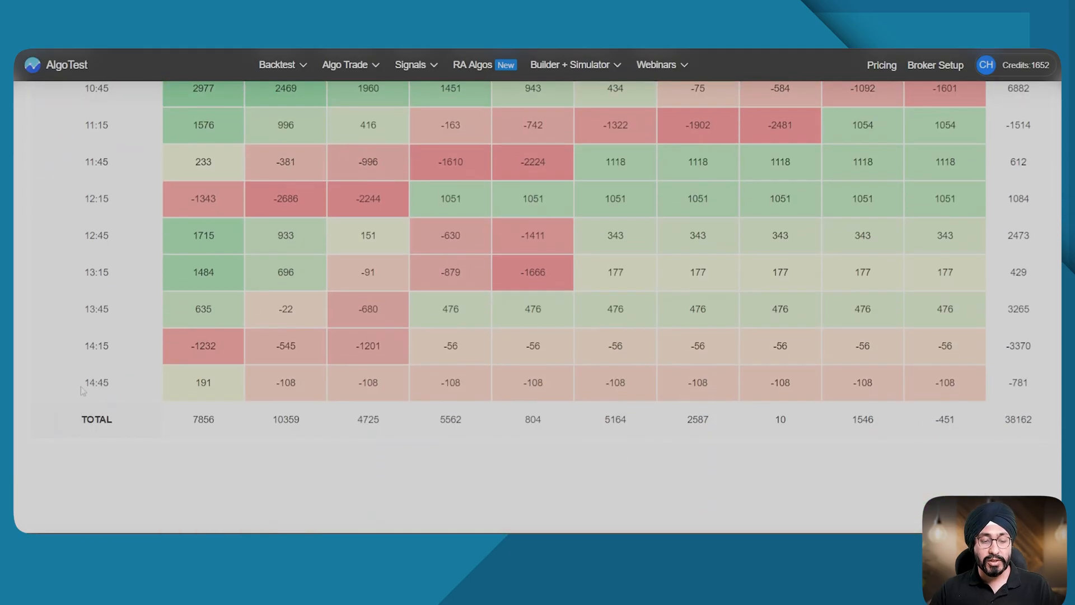
{"action": "scroll", "scroll_direction": "up", "scroll_amount": 3}
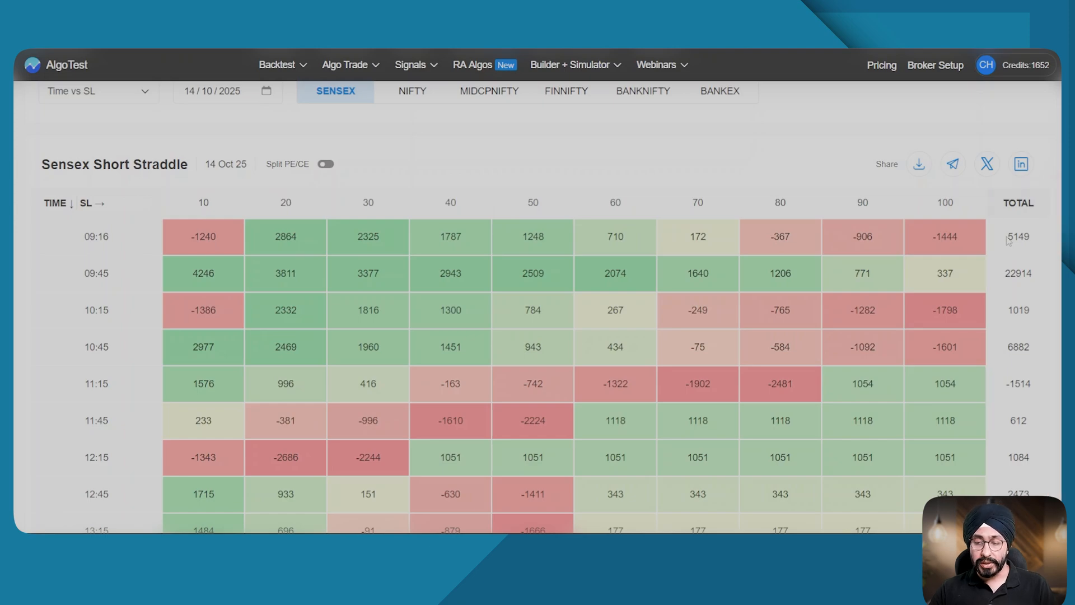
{"action": "mouse_move", "coordinate": [95, 257]}
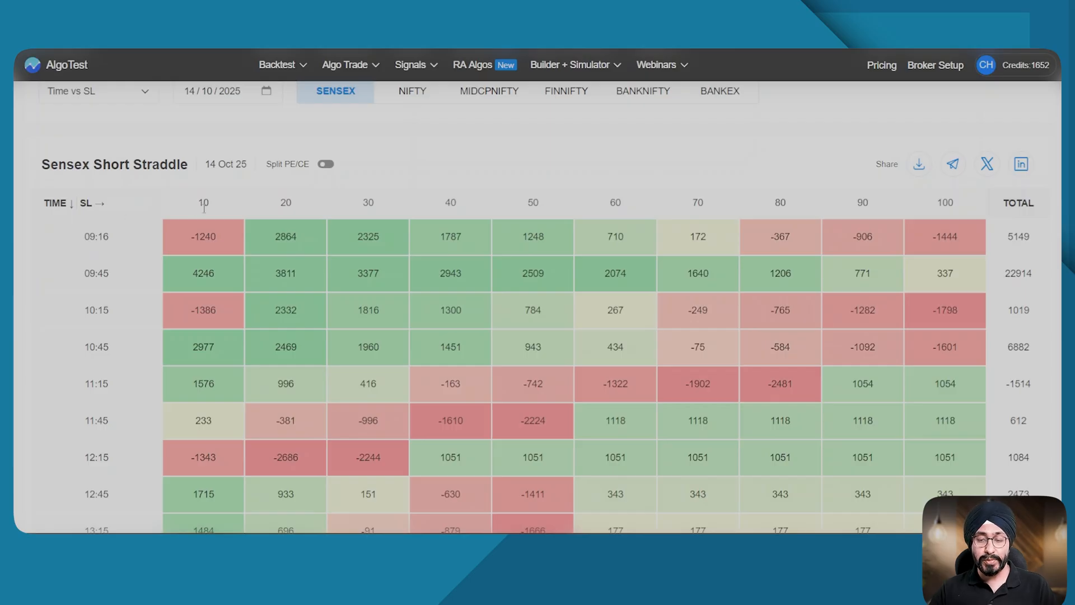
{"action": "mouse_move", "coordinate": [322, 242]}
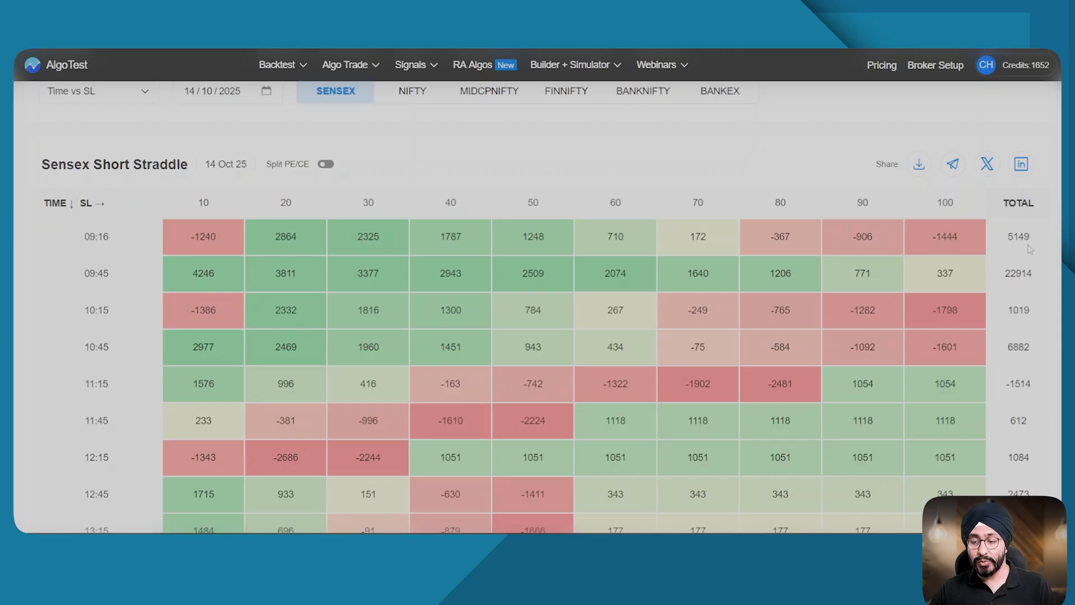
{"action": "mouse_move", "coordinate": [1032, 247]}
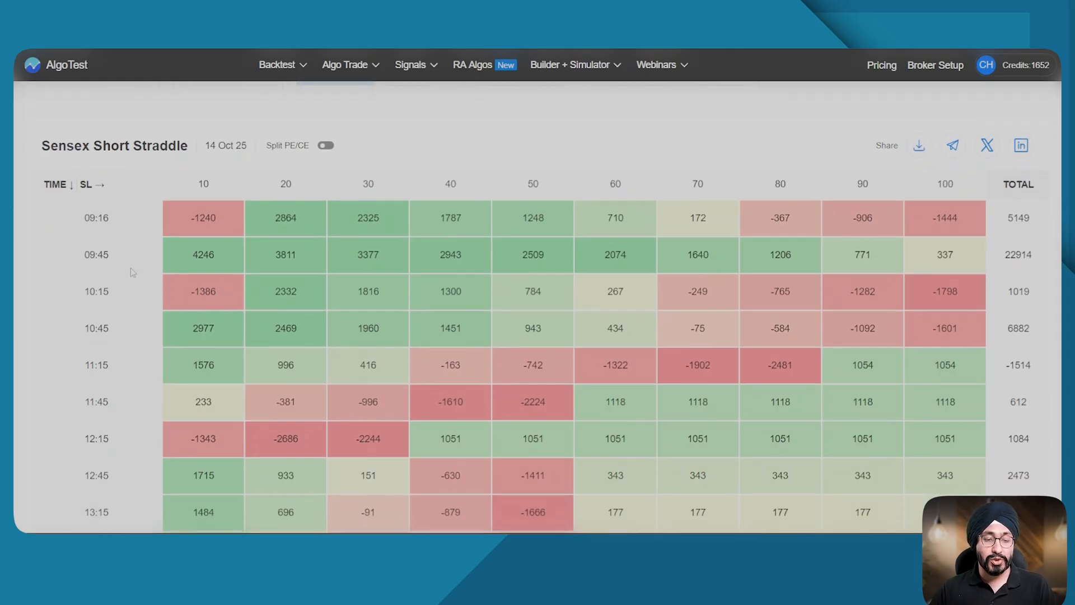
{"action": "scroll", "scroll_direction": "up", "scroll_amount": 3}
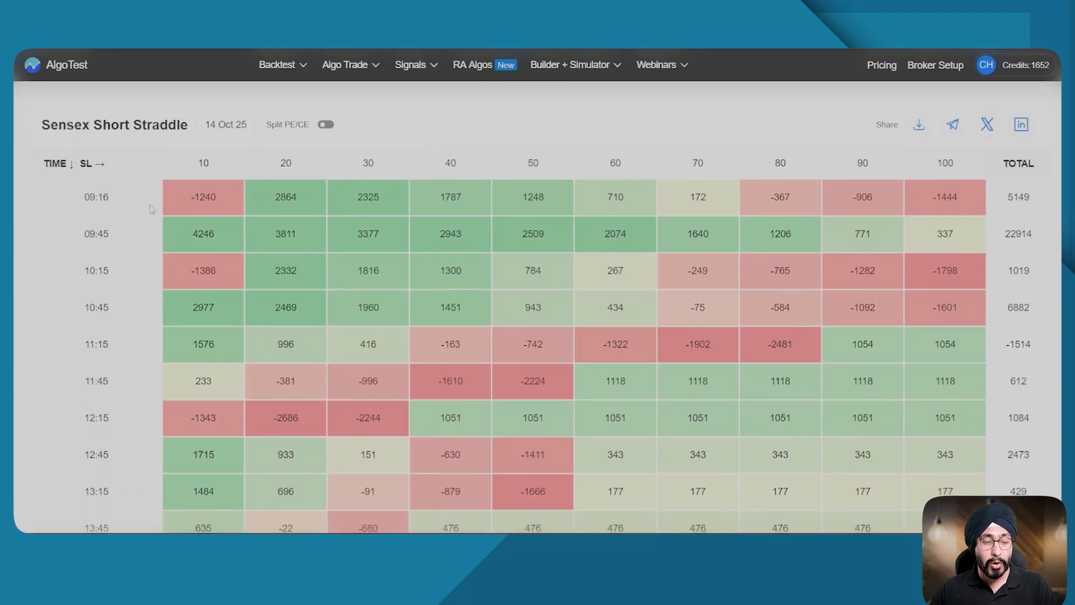
{"action": "mouse_move", "coordinate": [126, 204]}
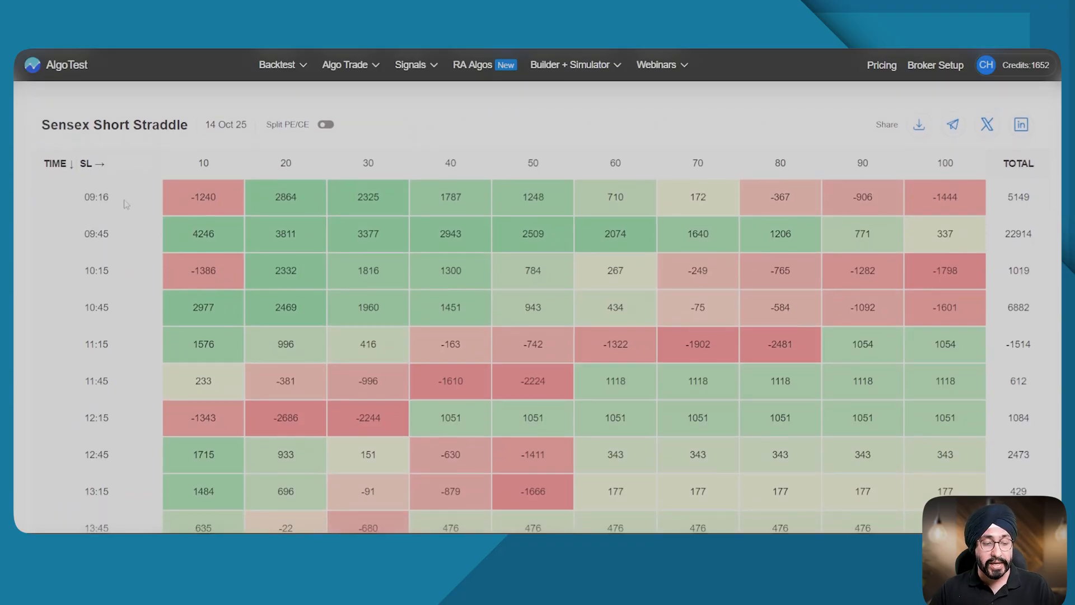
{"action": "scroll", "scroll_direction": "down", "scroll_amount": 3}
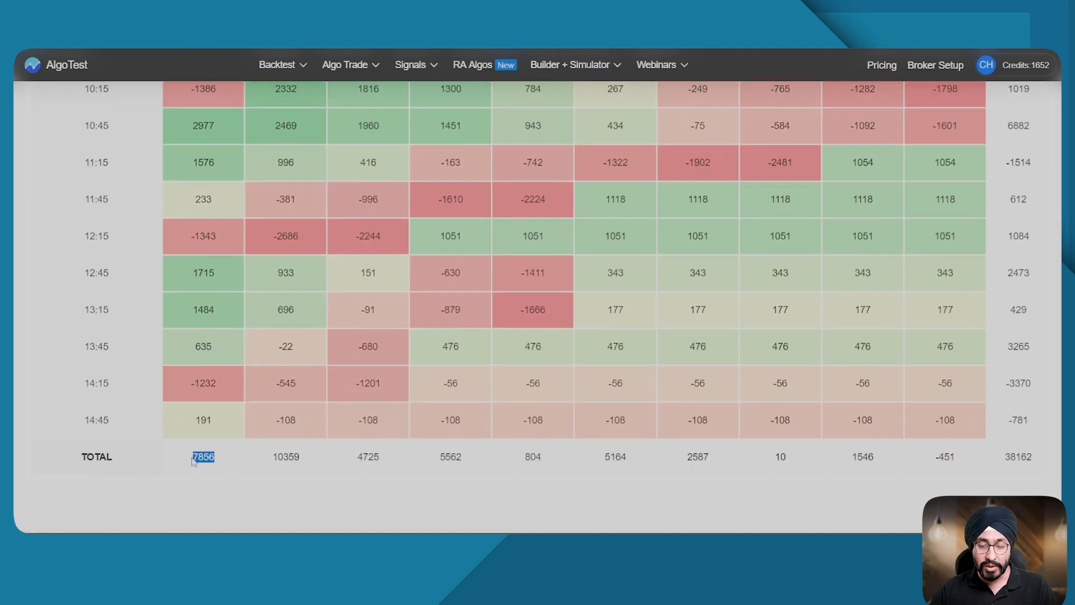
{"action": "scroll", "scroll_direction": "up", "scroll_amount": 3}
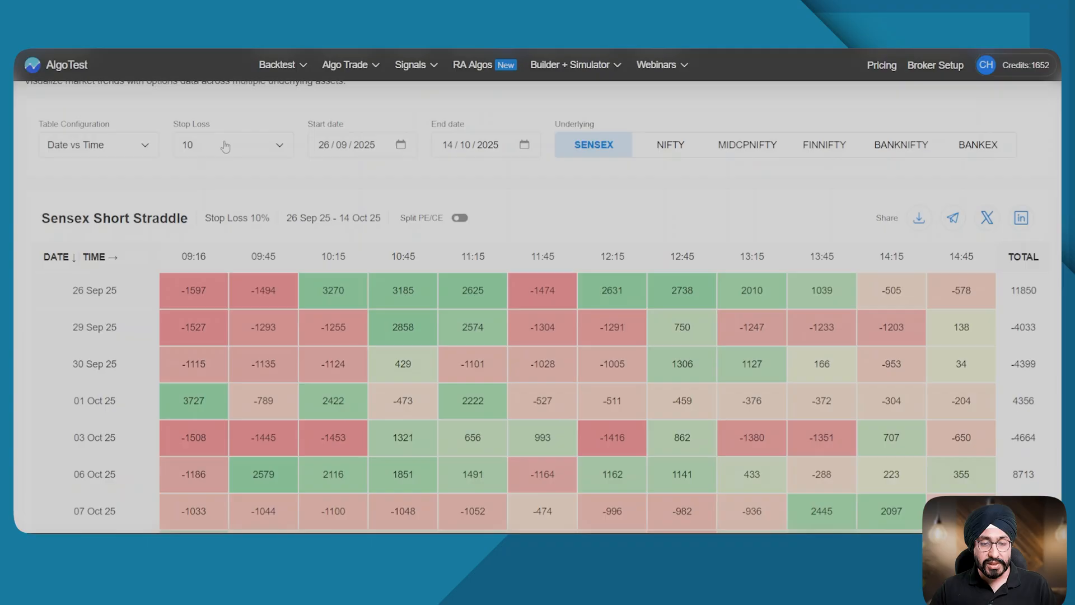
{"action": "mouse_move", "coordinate": [152, 247]}
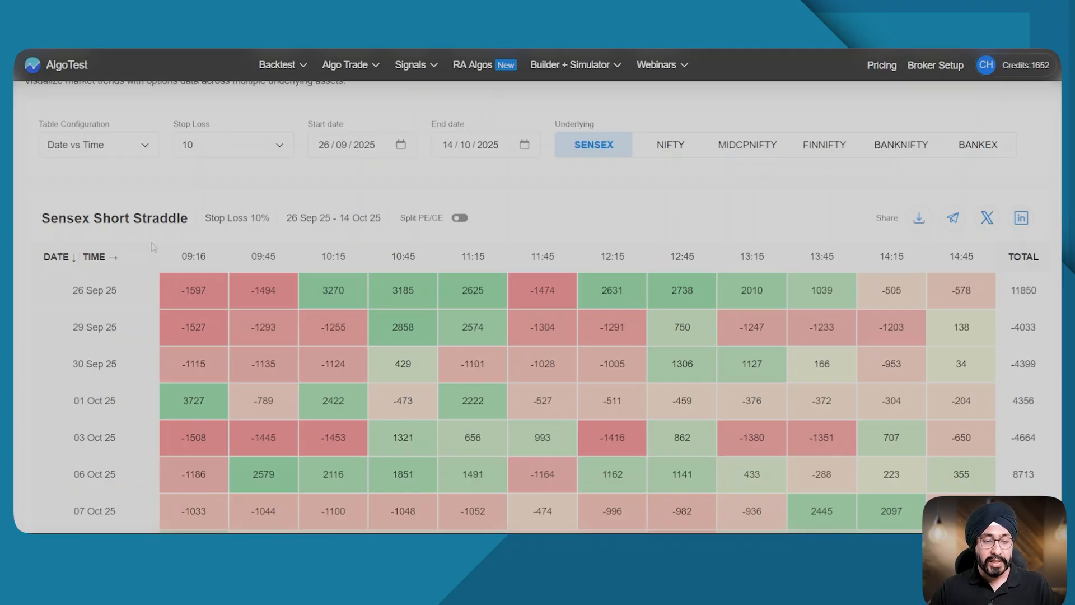
{"action": "mouse_move", "coordinate": [122, 267]}
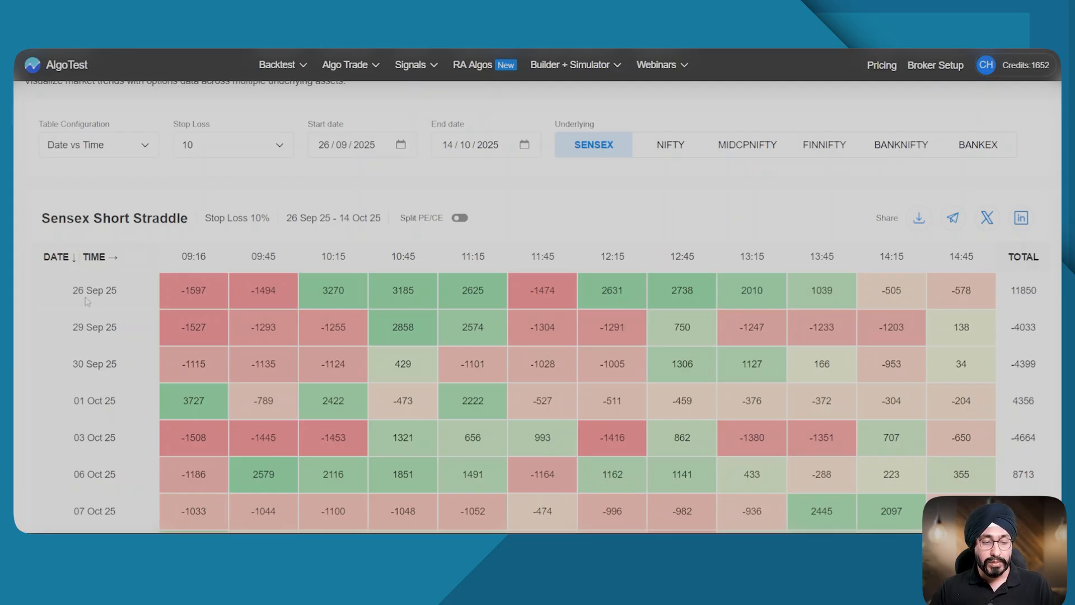
Step: Review the Sensex Date vs Time heatmap and set the stop loss to 30%
{"action": "scroll", "scroll_direction": "down", "scroll_amount": 3}
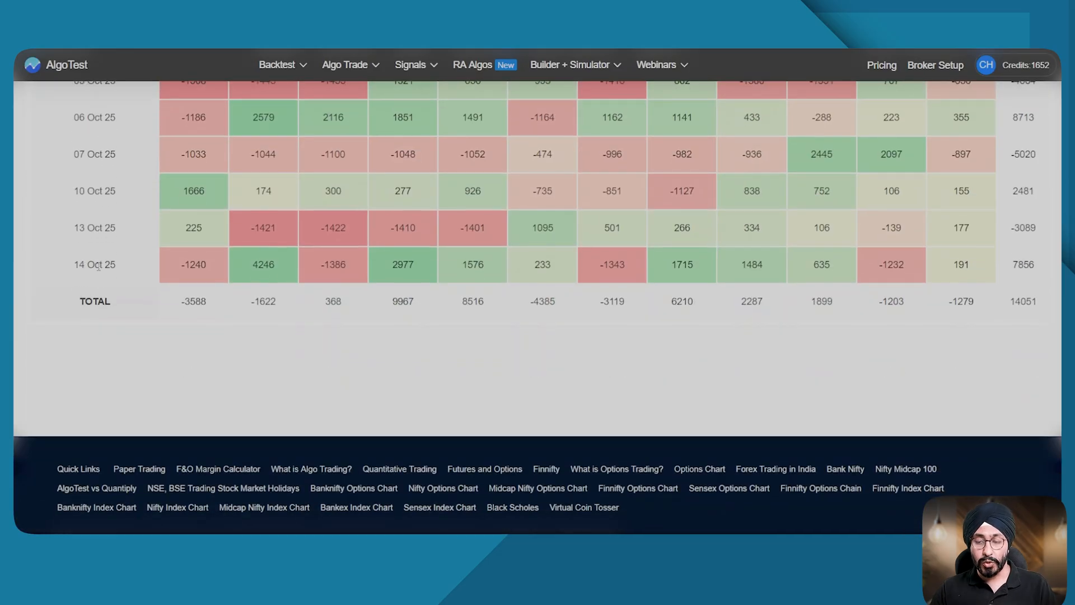
{"action": "scroll", "scroll_direction": "up", "scroll_amount": 3}
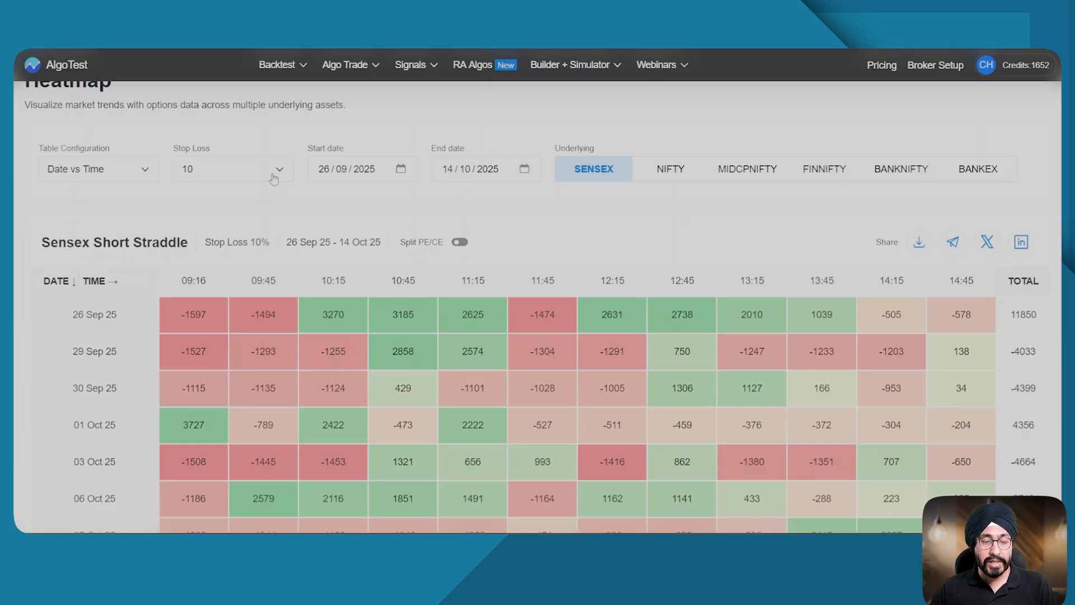
{"action": "mouse_move", "coordinate": [228, 297]}
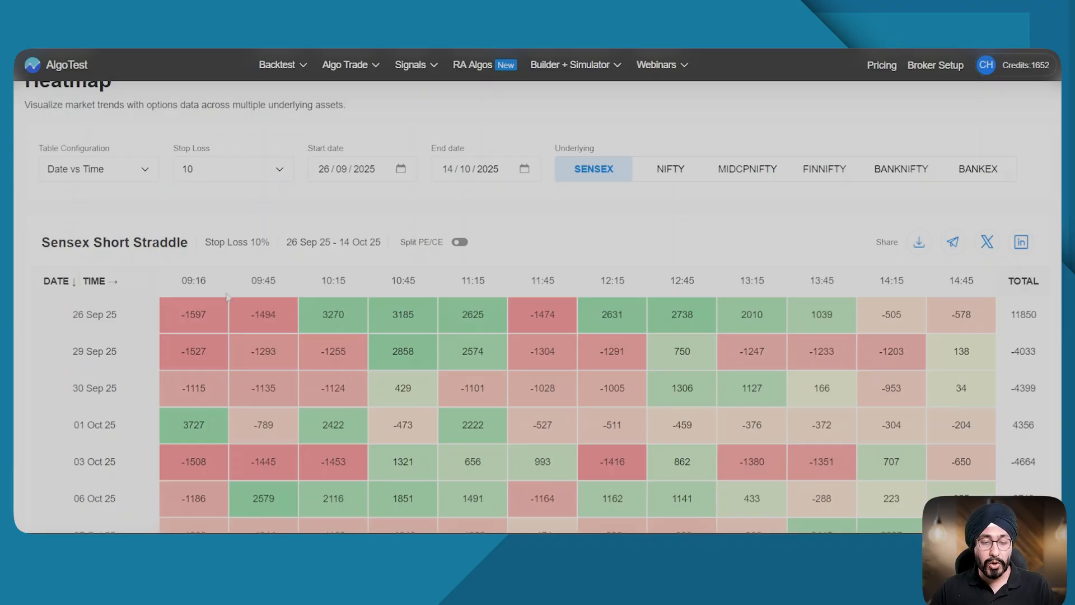
{"action": "scroll", "scroll_direction": "down", "scroll_amount": 3}
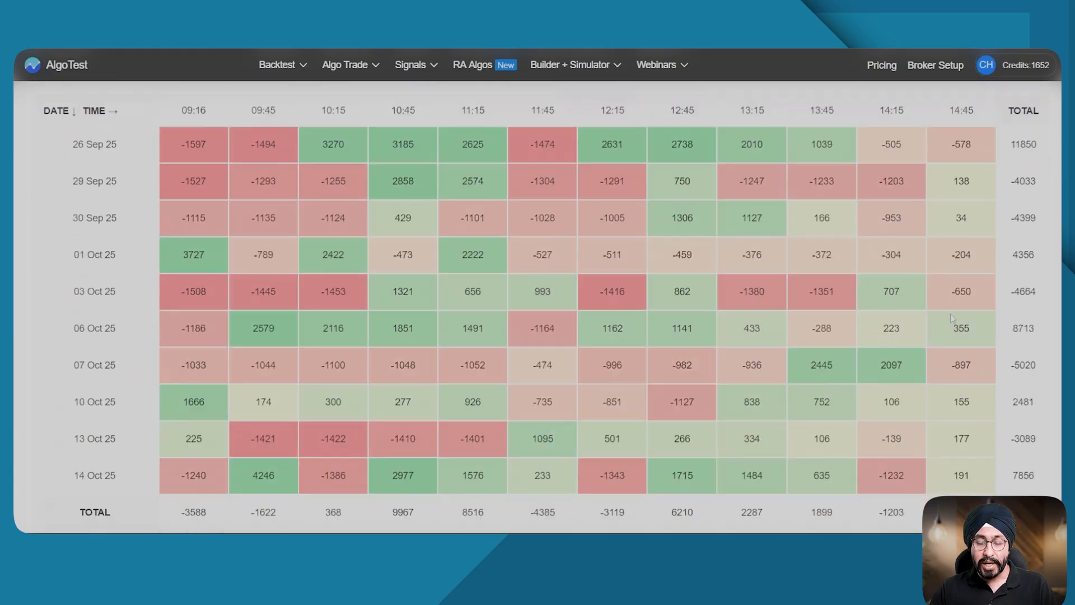
{"action": "scroll", "scroll_direction": "down", "scroll_amount": 3}
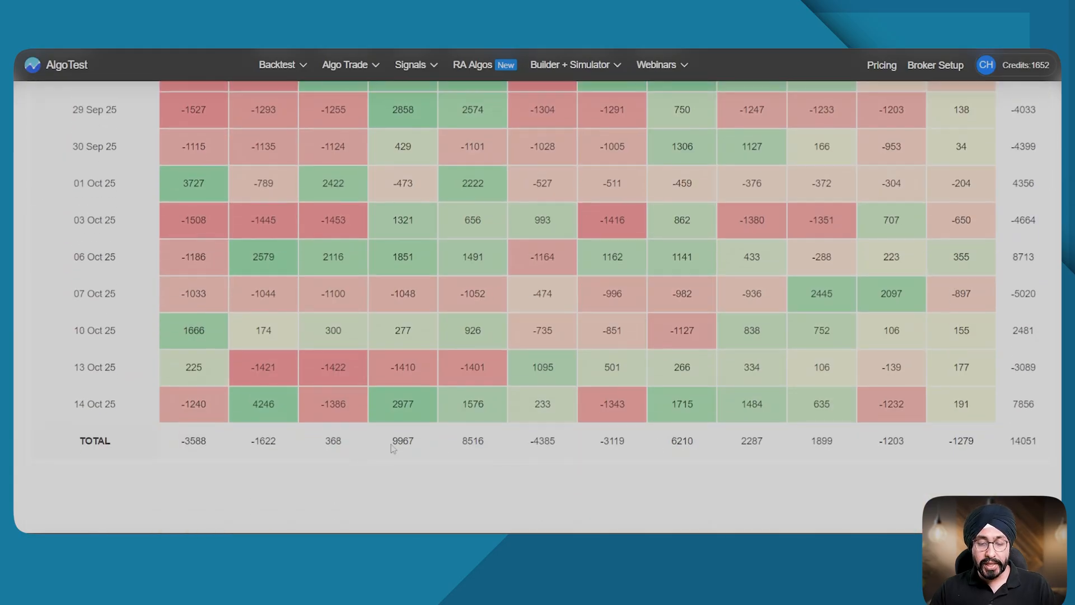
{"action": "scroll", "scroll_direction": "up", "scroll_amount": 3}
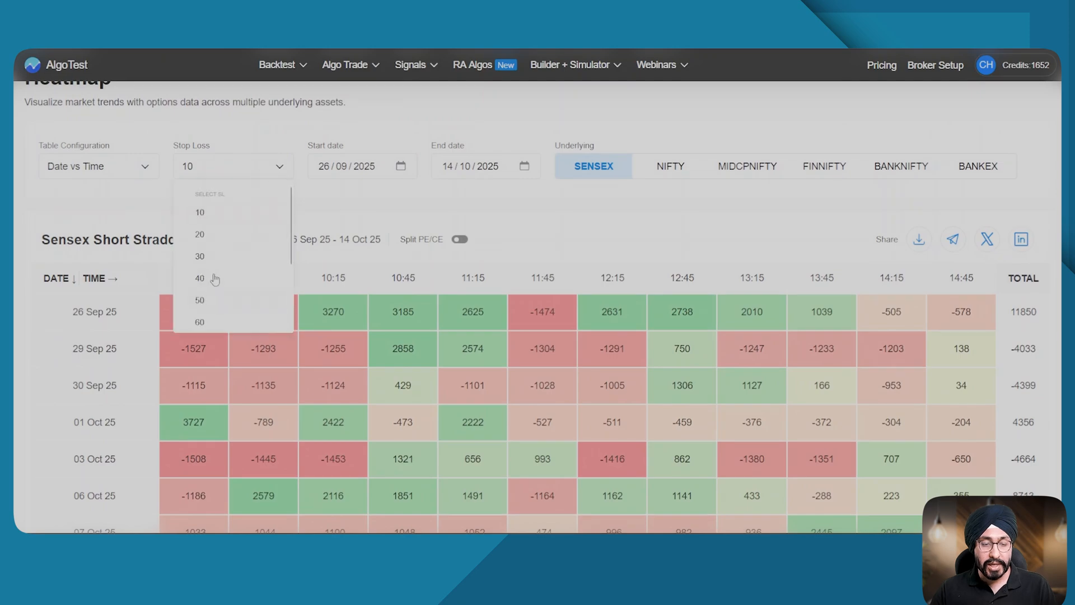
{"action": "left_click", "coordinate": [199, 256]}
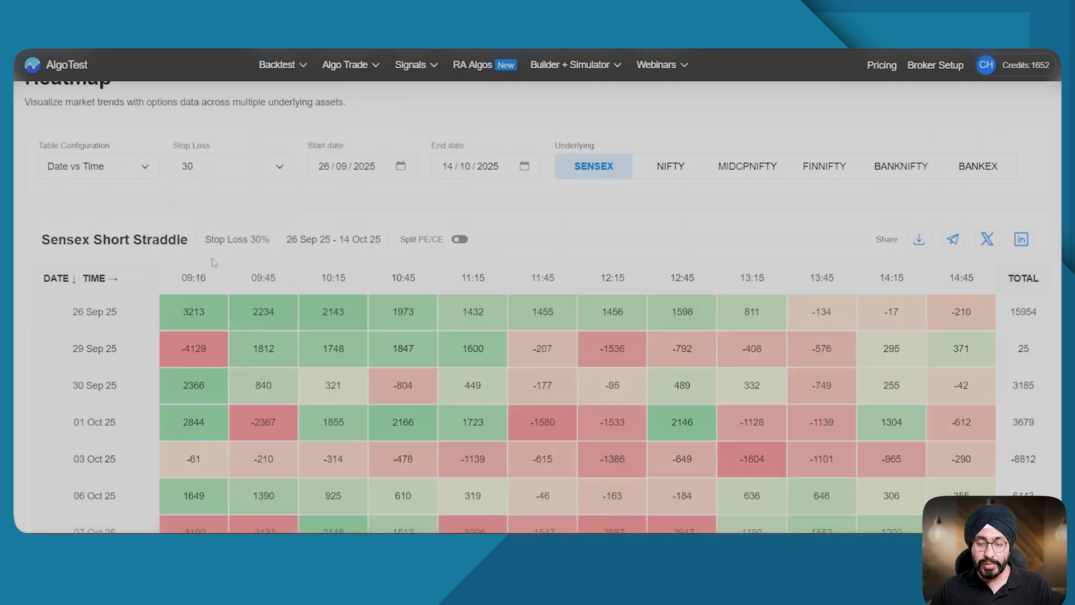
Step: Check the 30% stop-loss results and bring up the table configuration choices
{"action": "scroll", "scroll_direction": "down", "scroll_amount": 3}
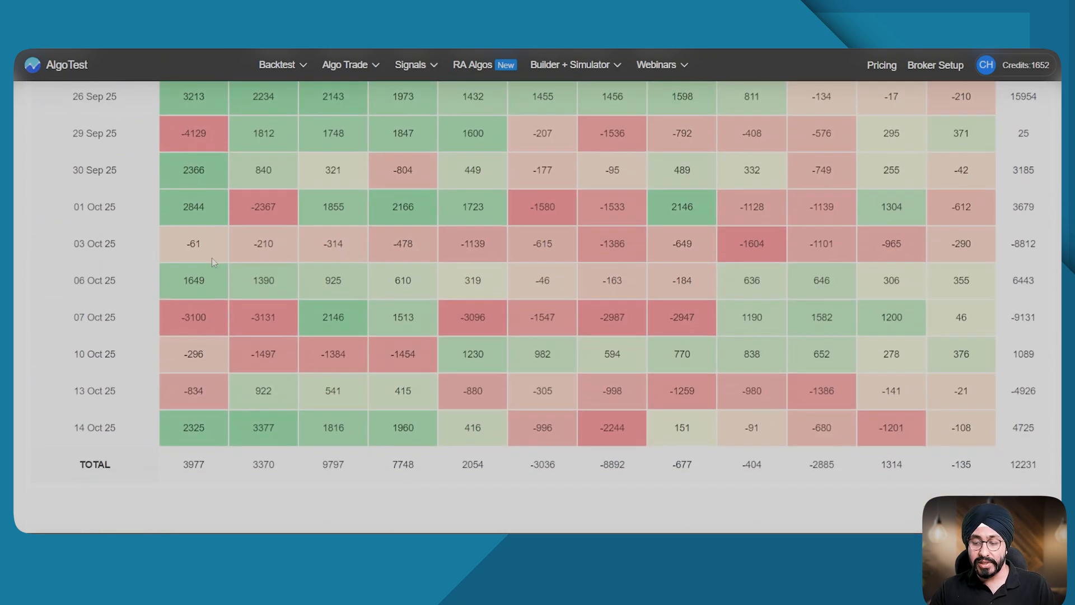
{"action": "scroll", "scroll_direction": "up", "scroll_amount": 3}
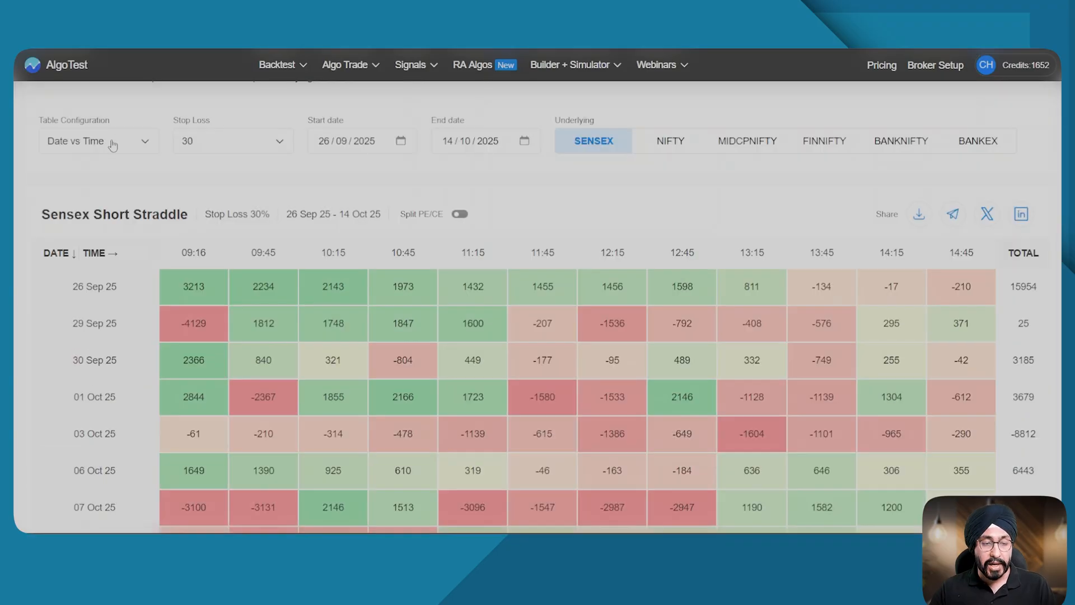
{"action": "left_click", "coordinate": [98, 141]}
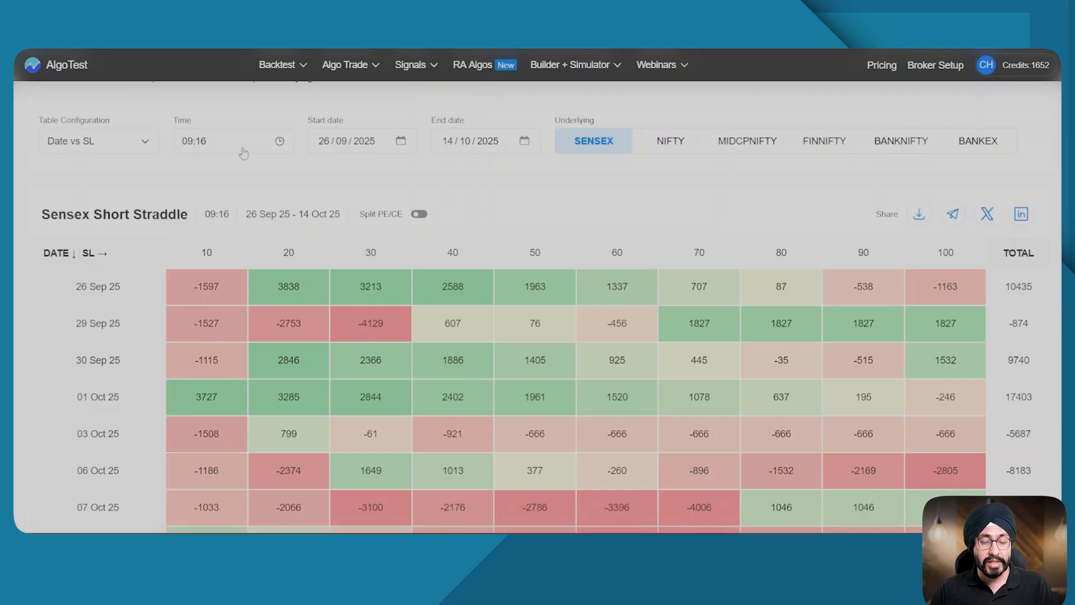
Step: Scroll the Date vs SL heatmap to see column totals, then list the entry times
{"action": "scroll", "scroll_direction": "down", "scroll_amount": 3}
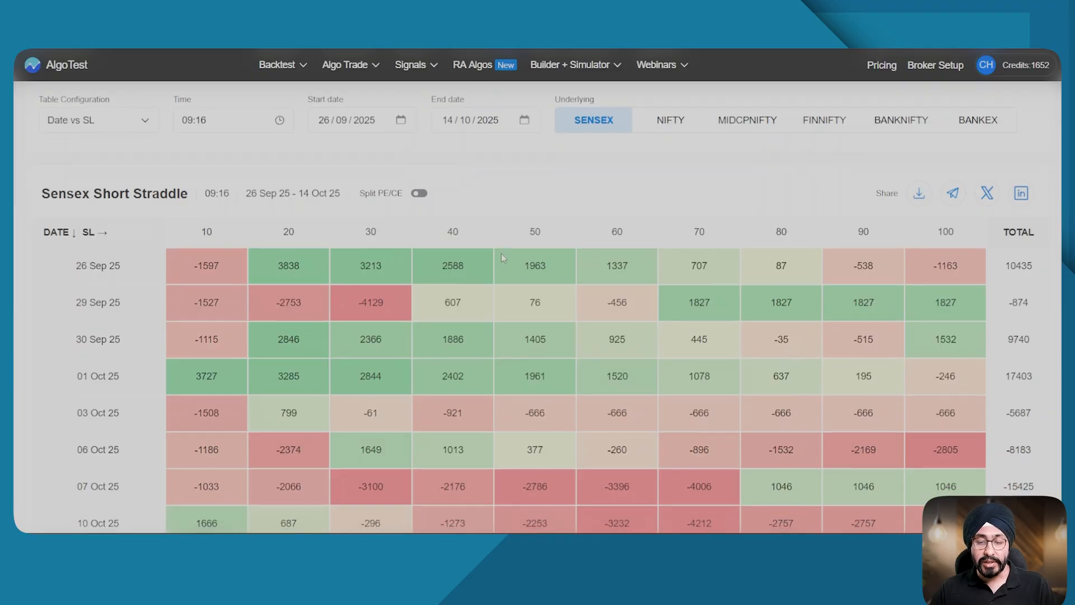
{"action": "scroll", "scroll_direction": "down", "scroll_amount": 3}
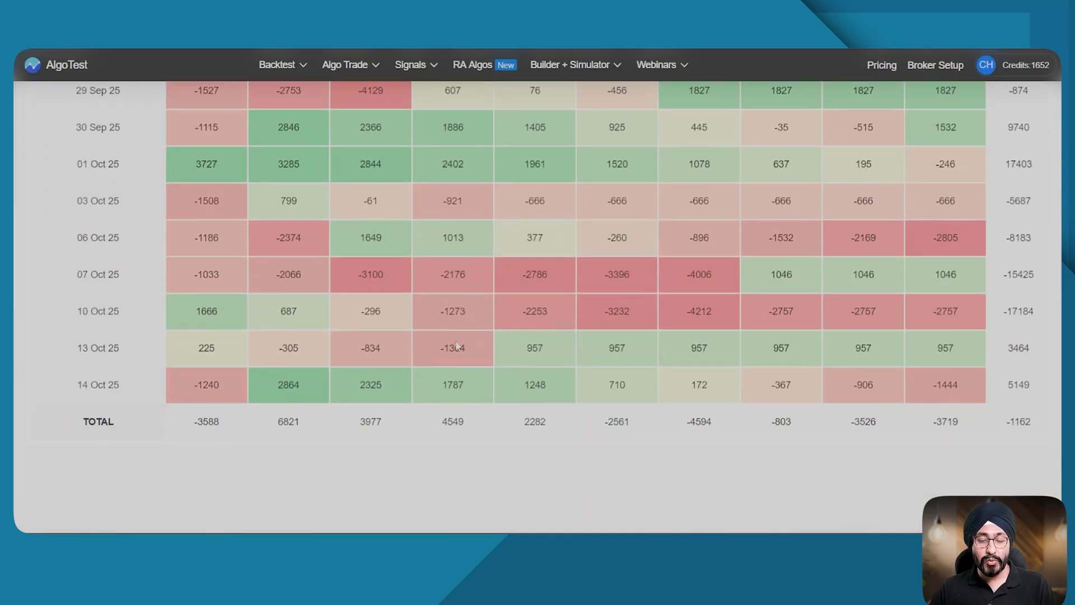
{"action": "mouse_move", "coordinate": [452, 348]}
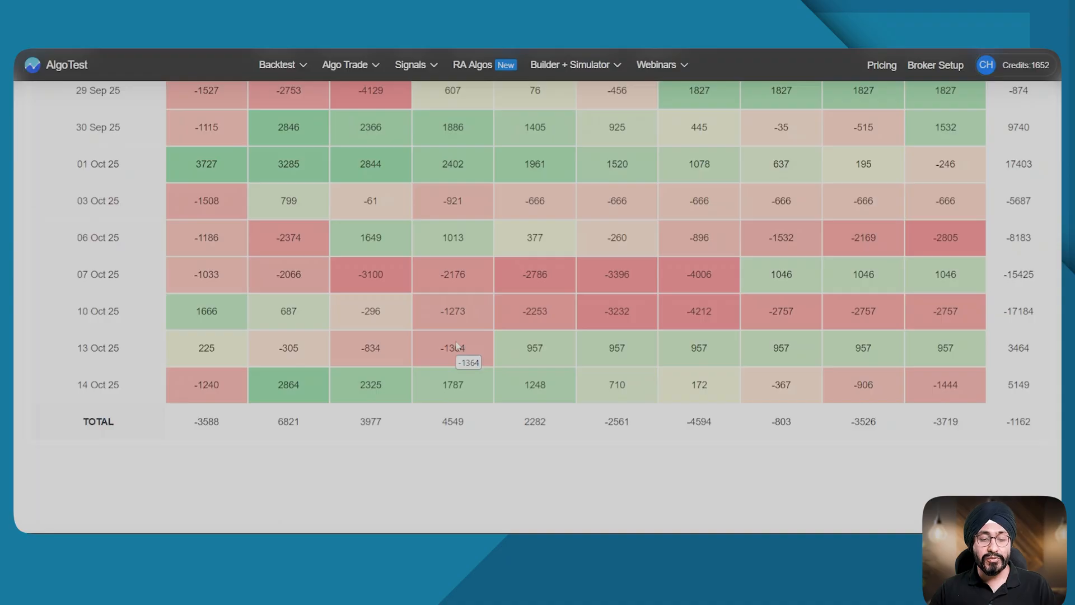
{"action": "scroll", "scroll_direction": "up", "scroll_amount": 3}
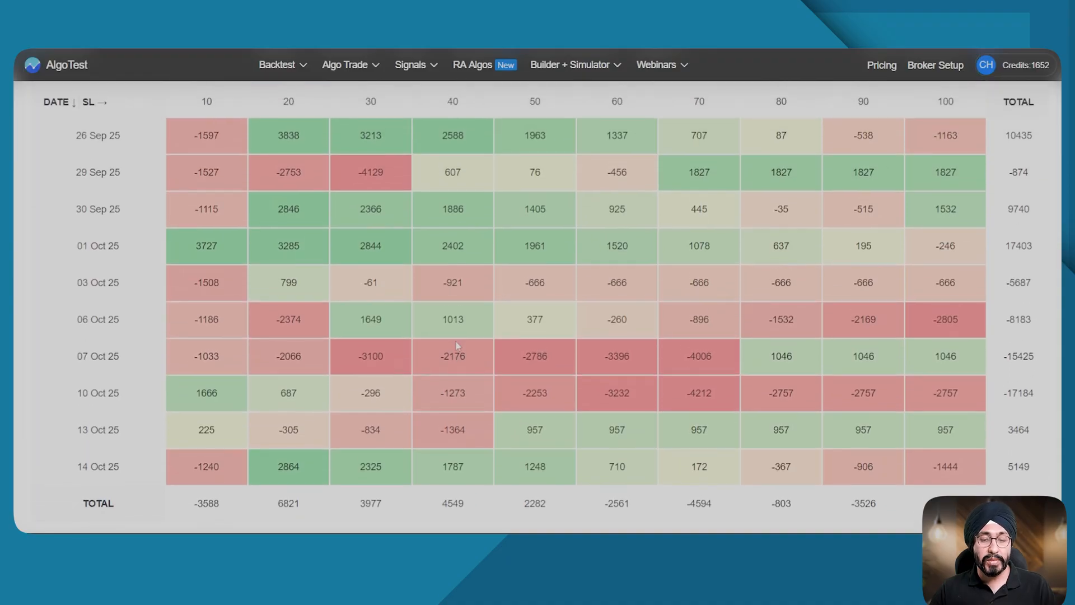
{"action": "scroll", "scroll_direction": "up", "scroll_amount": 3}
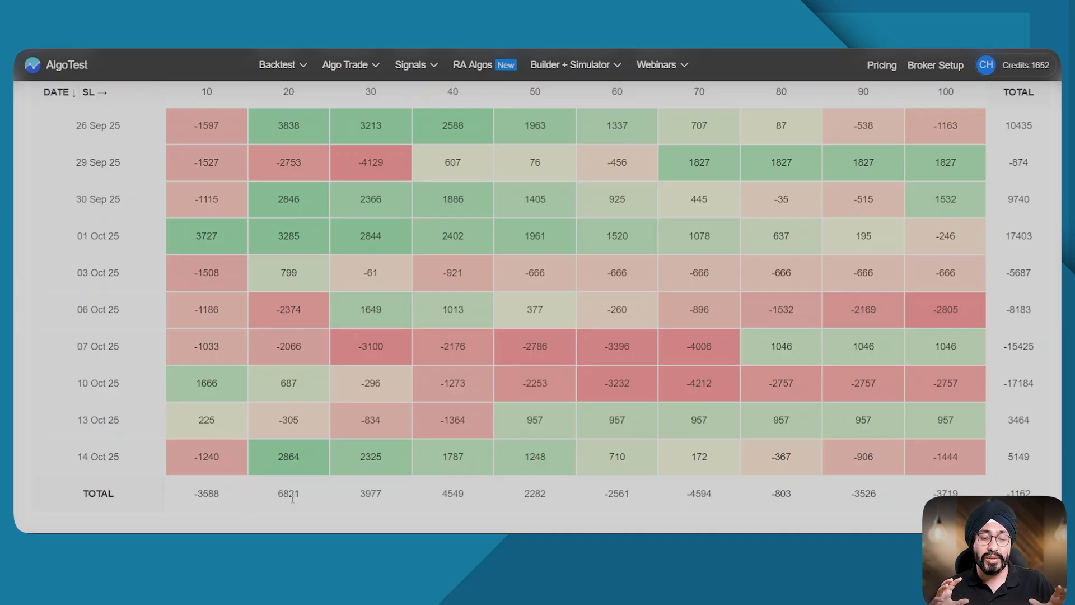
{"action": "left_click", "coordinate": [232, 193]}
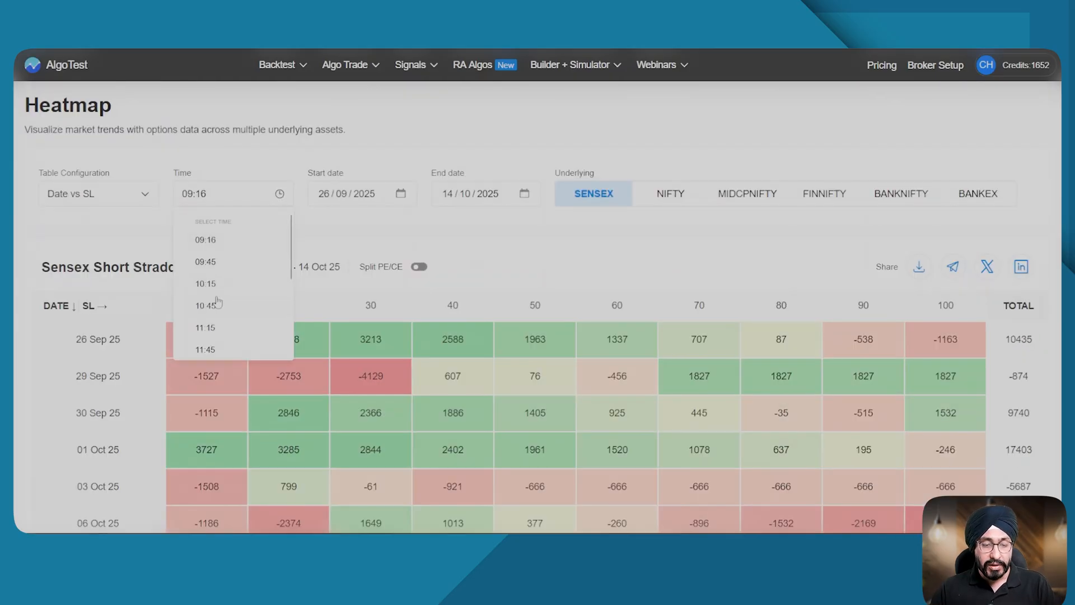
Step: Use the 09:45 entry time and review totals, including 9510 for 50% stop loss
{"action": "left_click", "coordinate": [205, 262]}
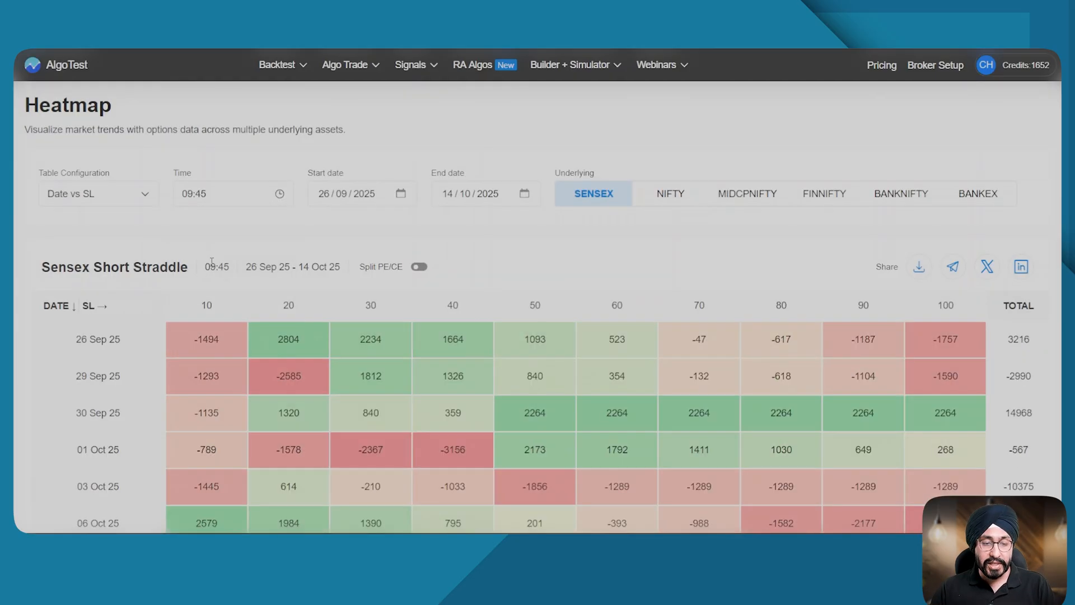
{"action": "scroll", "scroll_direction": "down", "scroll_amount": 3}
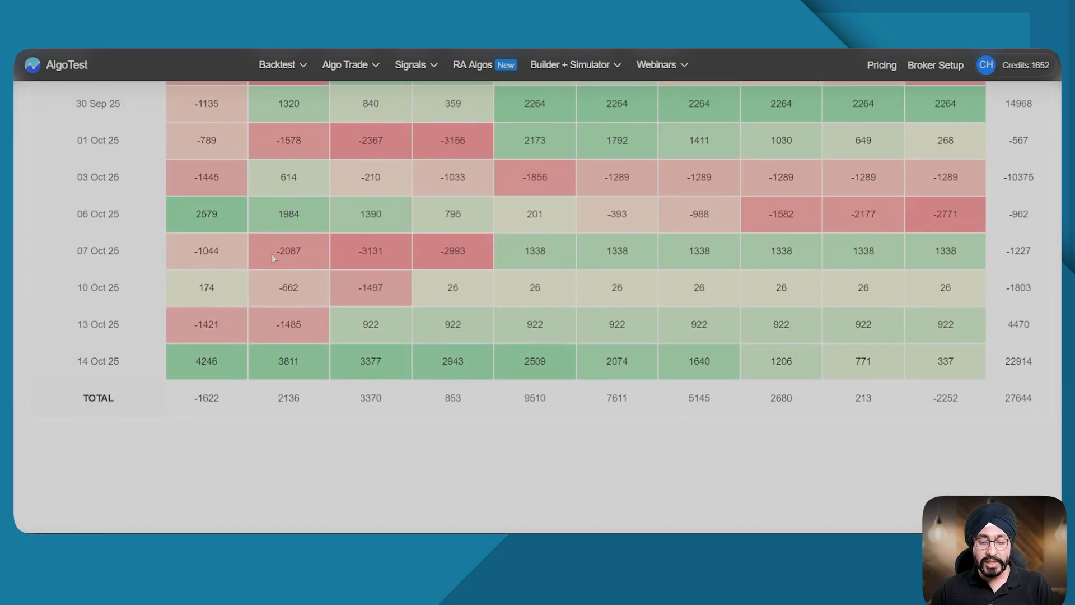
{"action": "scroll", "scroll_direction": "up", "scroll_amount": 3}
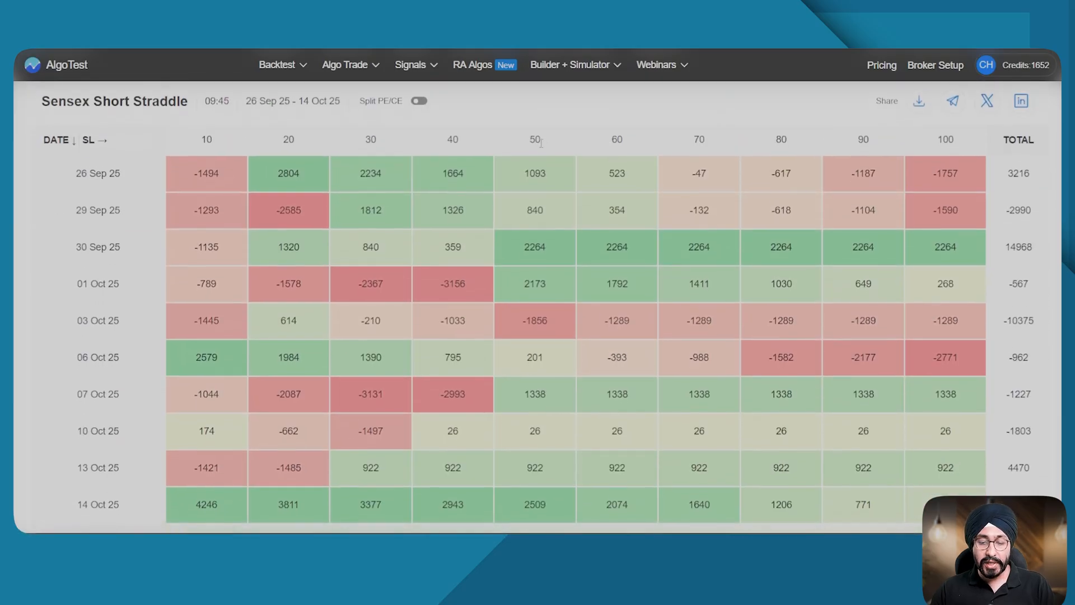
{"action": "scroll", "scroll_direction": "down", "scroll_amount": 3}
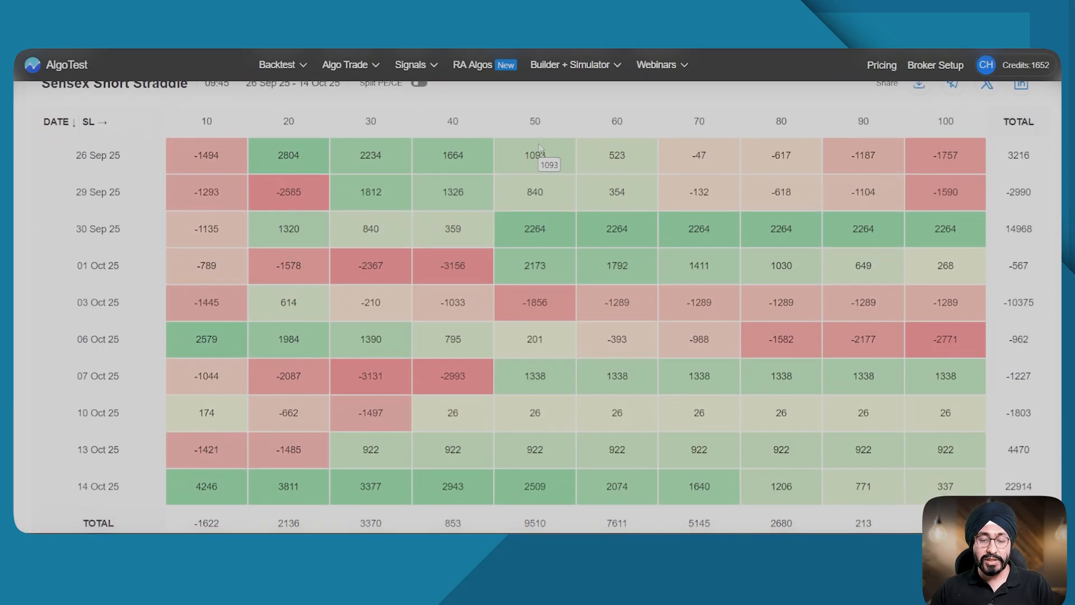
{"action": "mouse_move", "coordinate": [545, 126]}
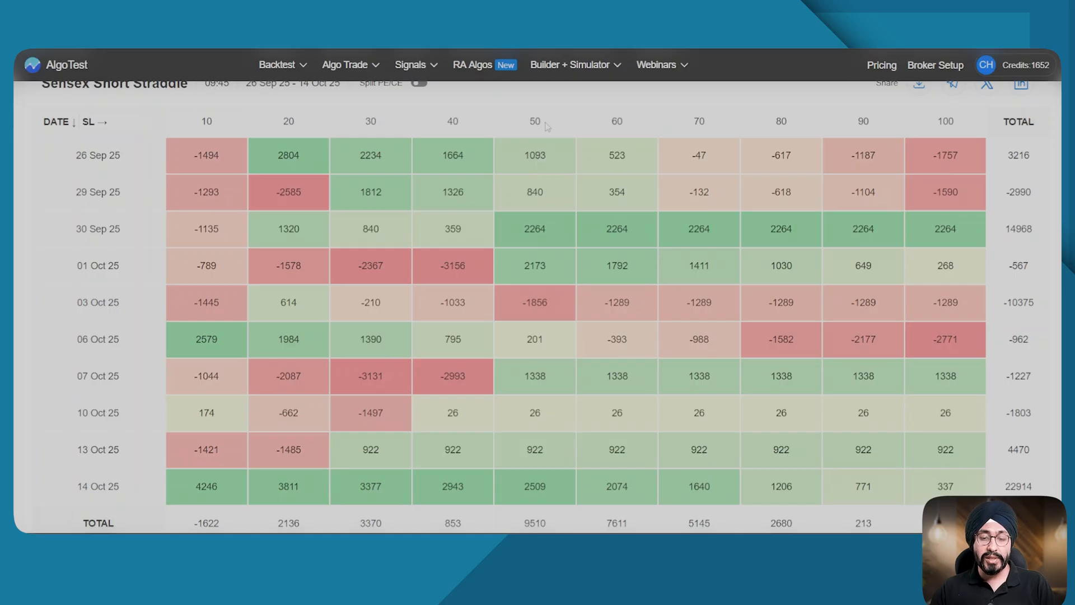
{"action": "left_click", "coordinate": [534, 121]}
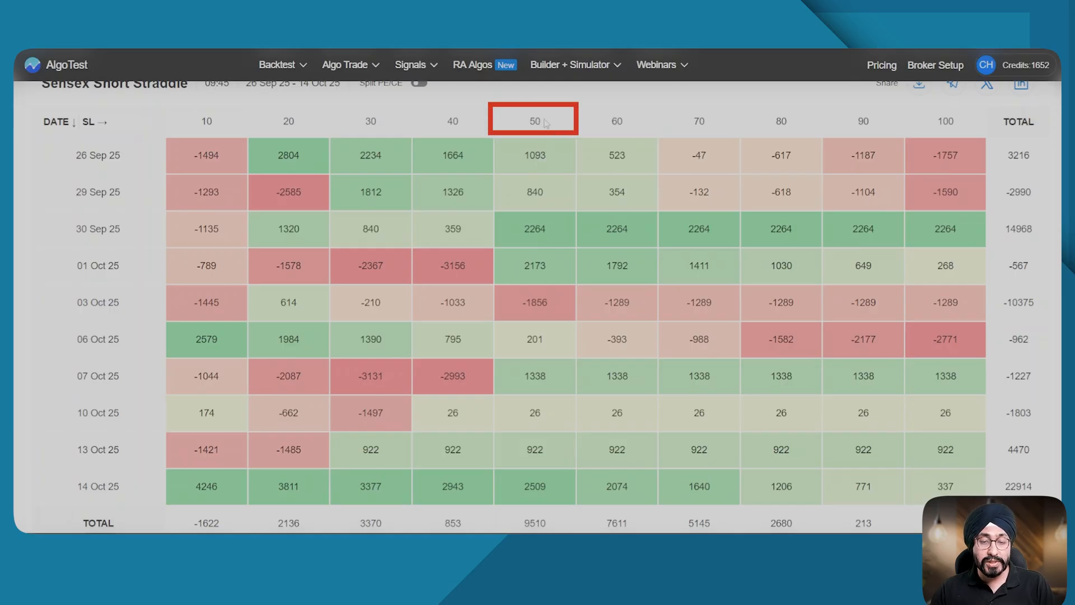
{"action": "scroll", "scroll_direction": "down", "scroll_amount": 3}
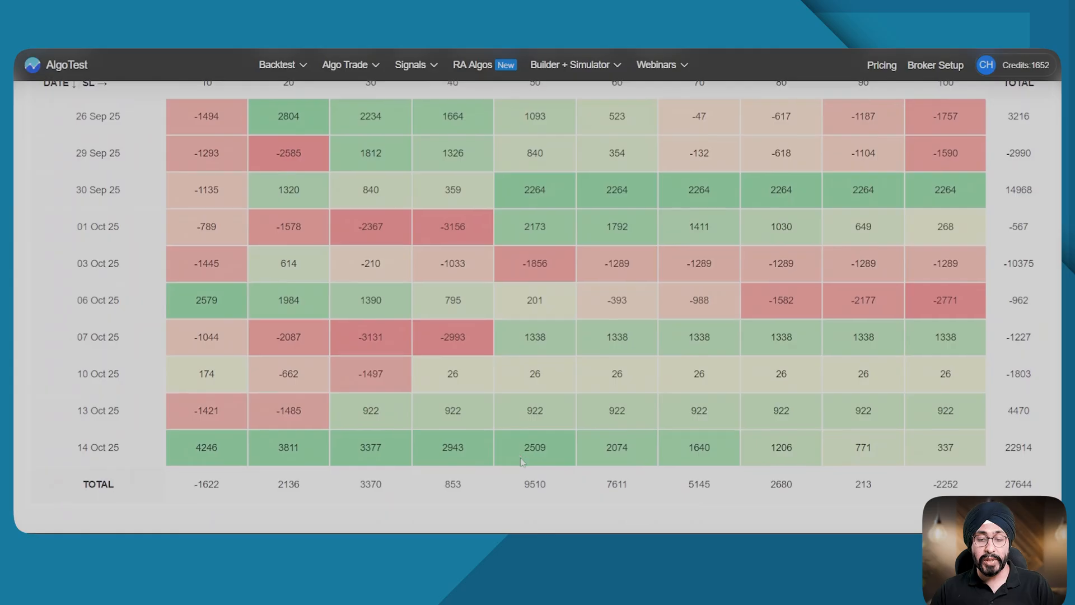